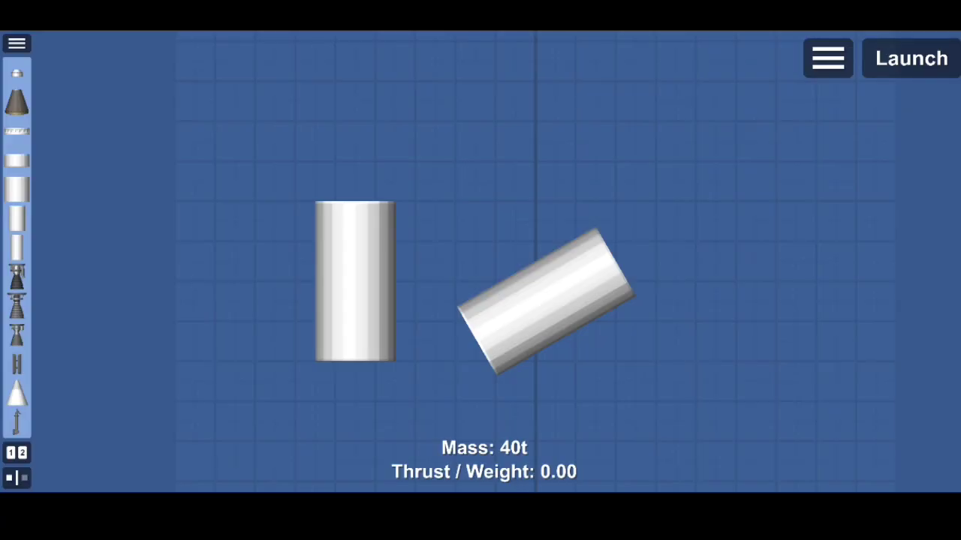
- Select the tilted fuel tank, then move the upright tank up beside it
click(547, 301)
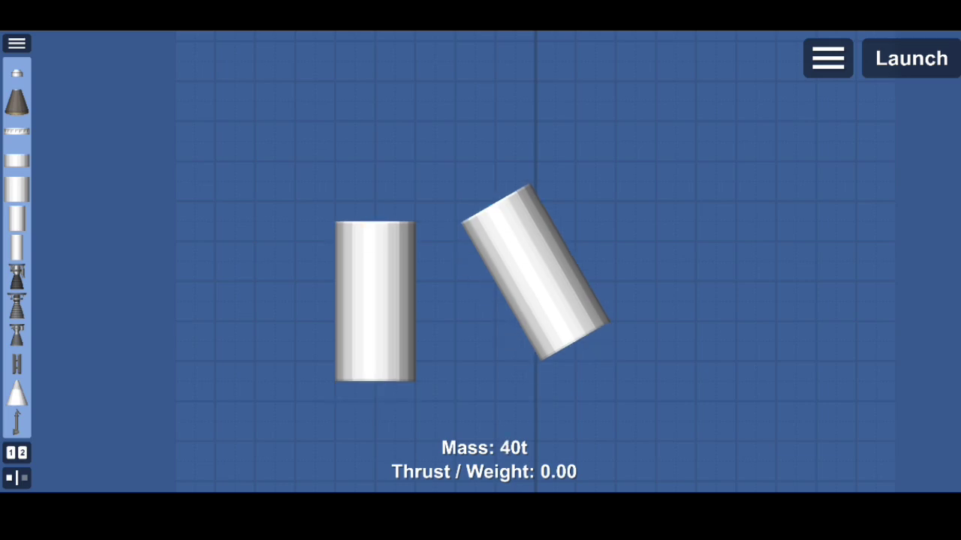
drag(376, 308, 394, 285)
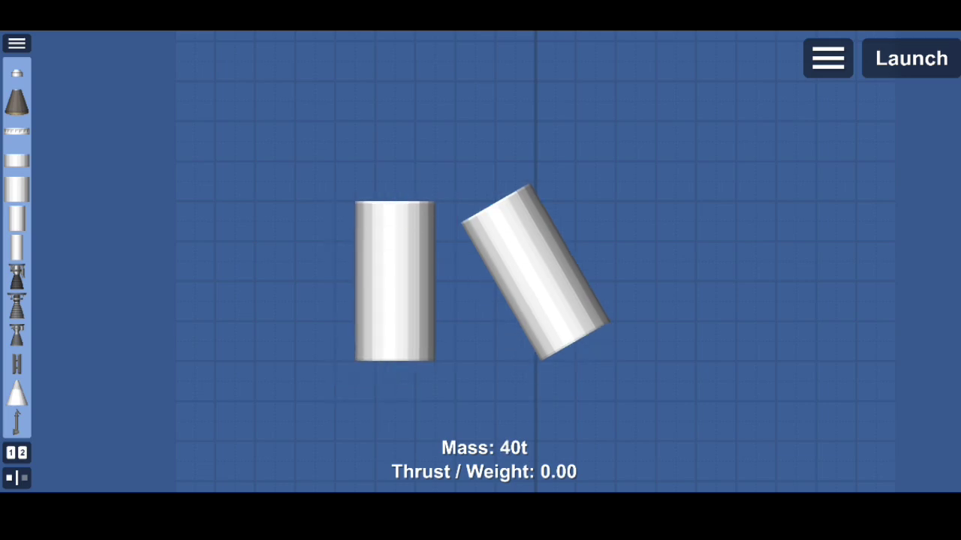